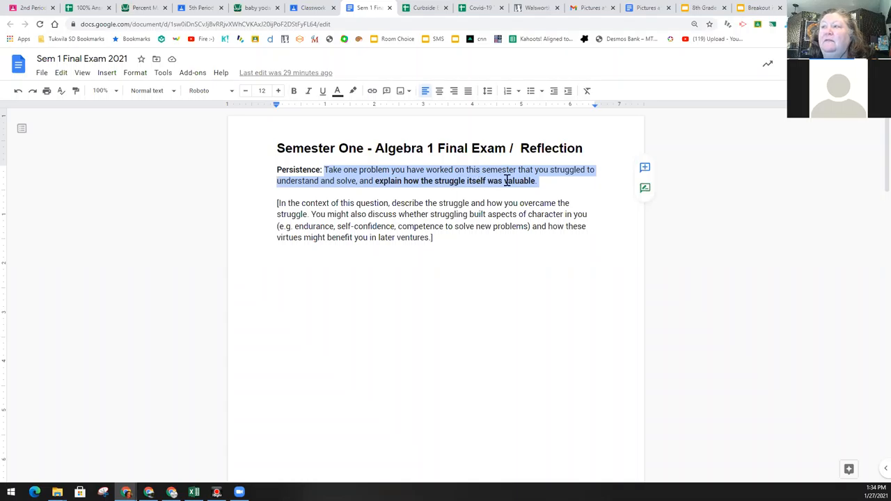
Step: Switch to the 6th Period Alg. 1 Classwork list and collapse the Final Exam / Reflection card
{"action": "left_click", "coordinate": [543, 181]}
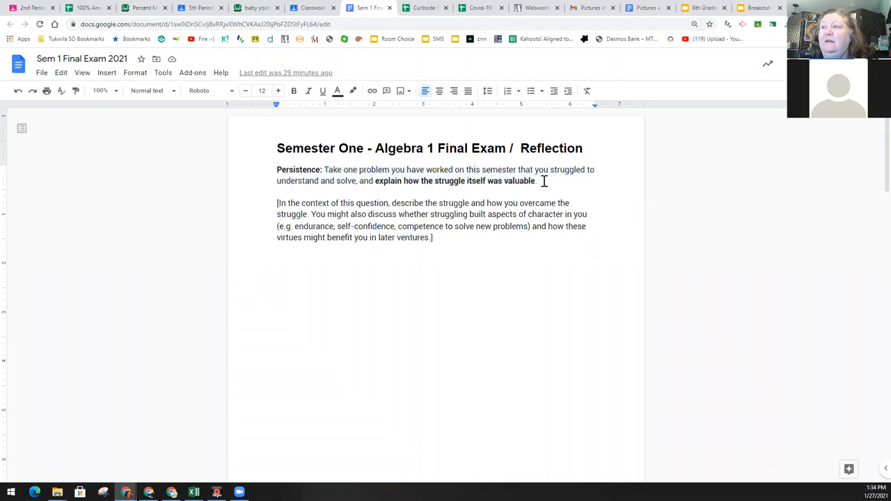
{"action": "mouse_move", "coordinate": [460, 189]}
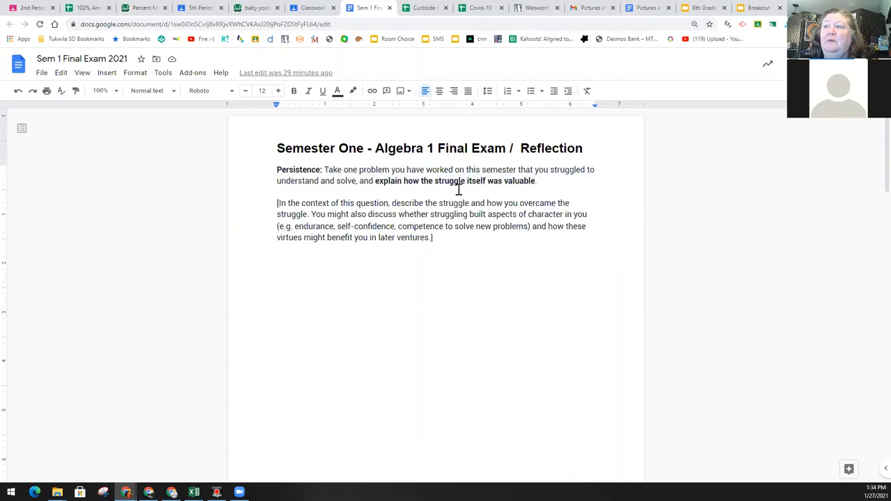
{"action": "mouse_move", "coordinate": [381, 190]}
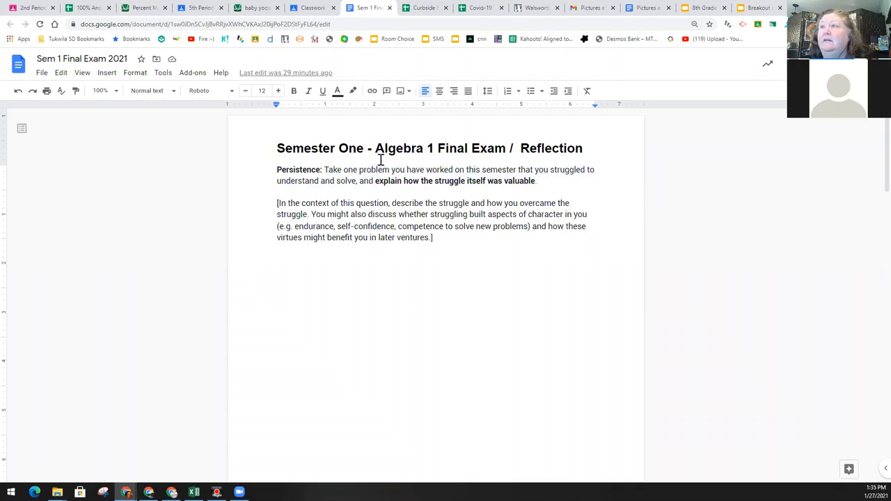
{"action": "left_click", "coordinate": [312, 9]}
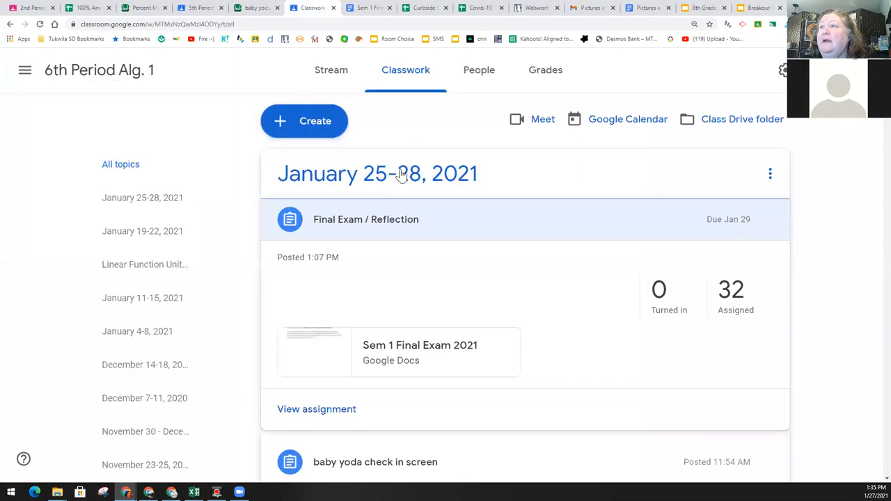
{"action": "left_click", "coordinate": [365, 219]}
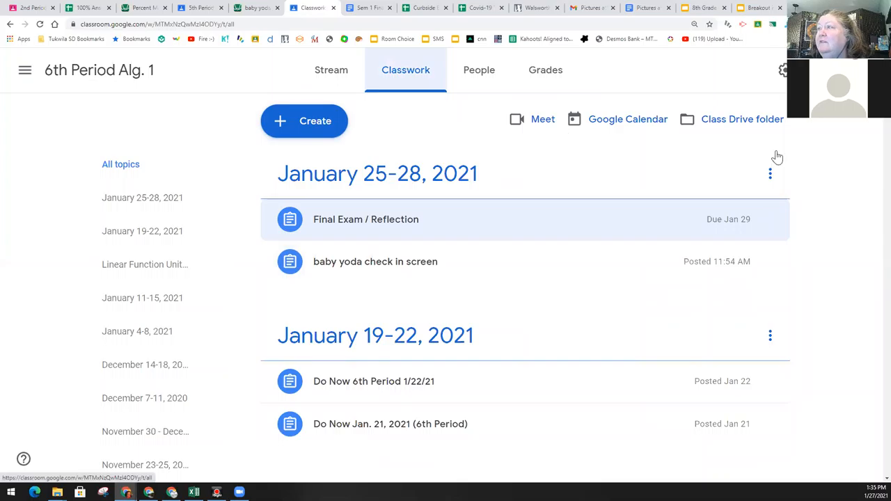
Step: Browse back through older classwork topics down to the October assignments
{"action": "scroll", "scroll_direction": "down", "scroll_amount": 3}
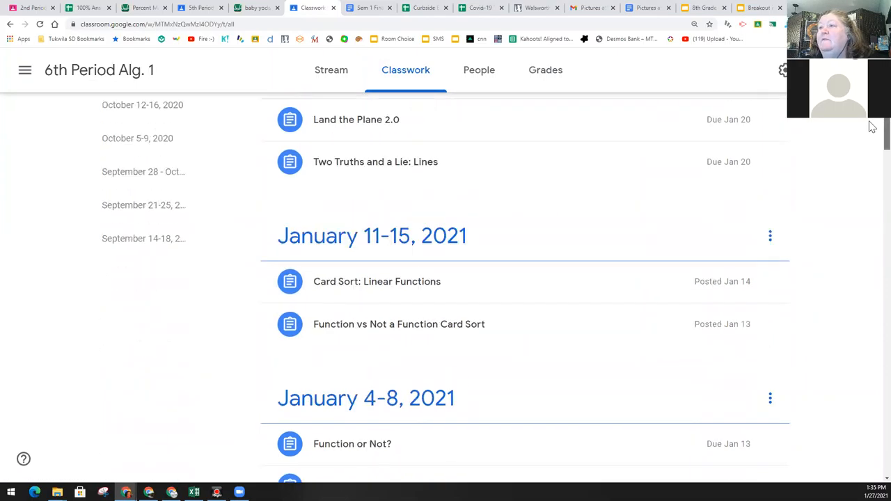
{"action": "scroll", "scroll_direction": "down", "scroll_amount": 3}
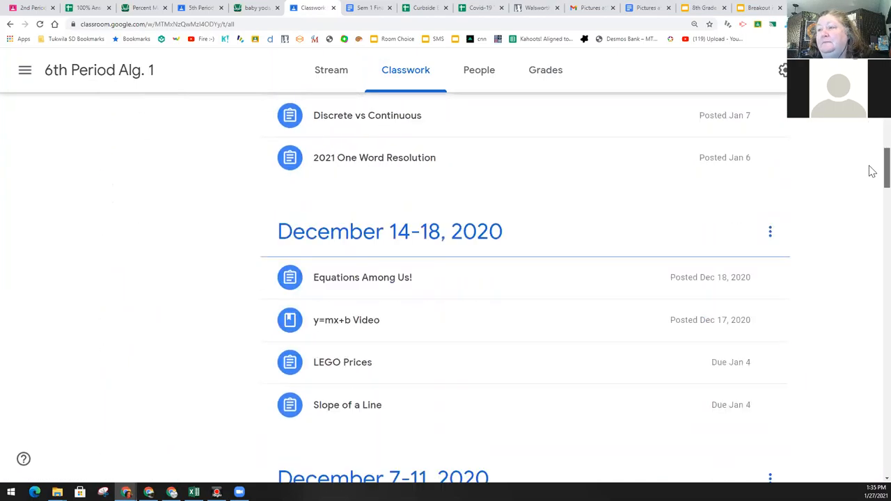
{"action": "scroll", "scroll_direction": "down", "scroll_amount": 3}
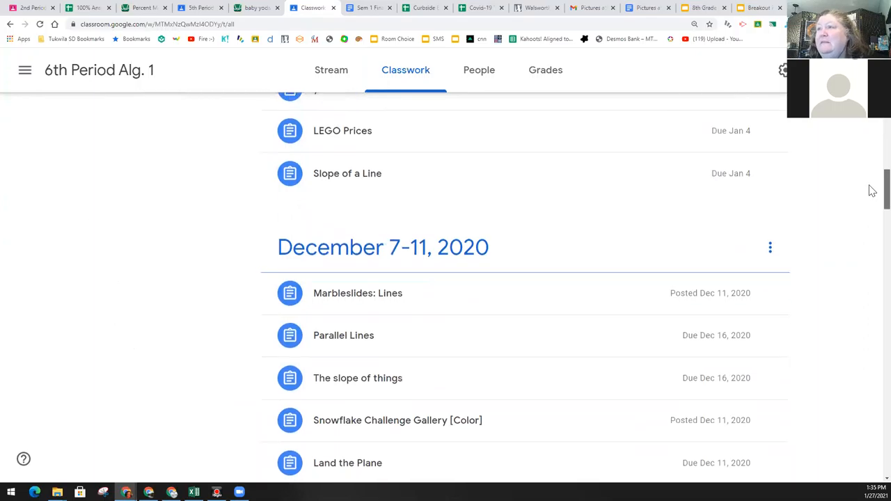
{"action": "scroll", "scroll_direction": "down", "scroll_amount": 3}
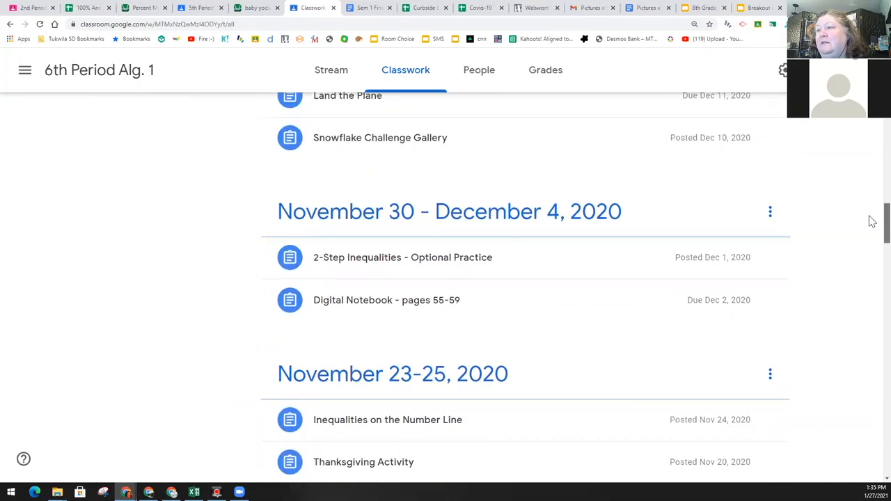
{"action": "scroll", "scroll_direction": "down", "scroll_amount": 3}
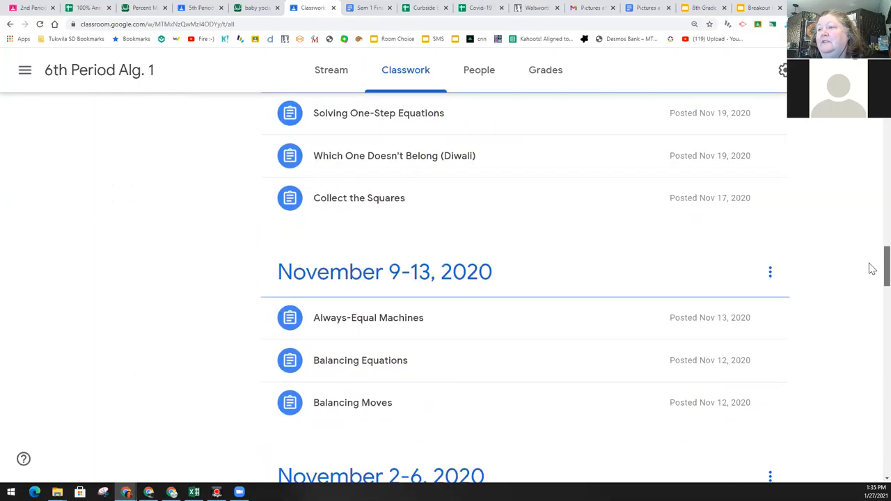
{"action": "scroll", "scroll_direction": "down", "scroll_amount": 3}
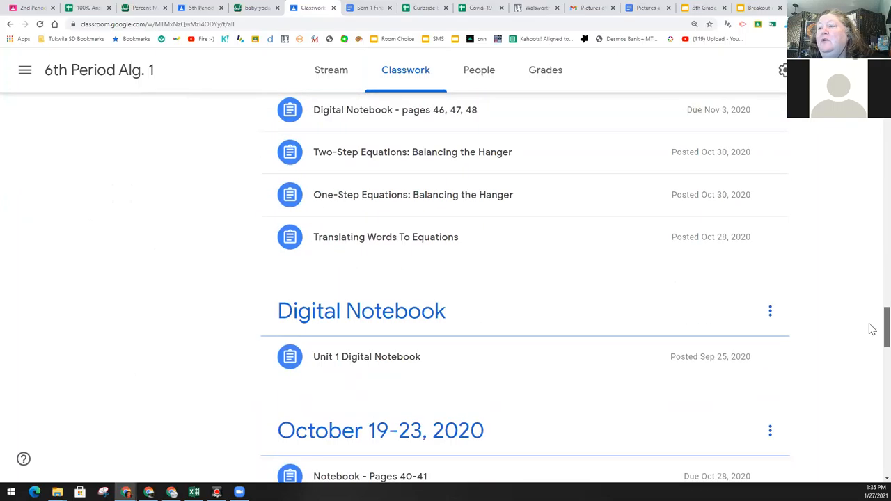
{"action": "scroll", "scroll_direction": "down", "scroll_amount": 3}
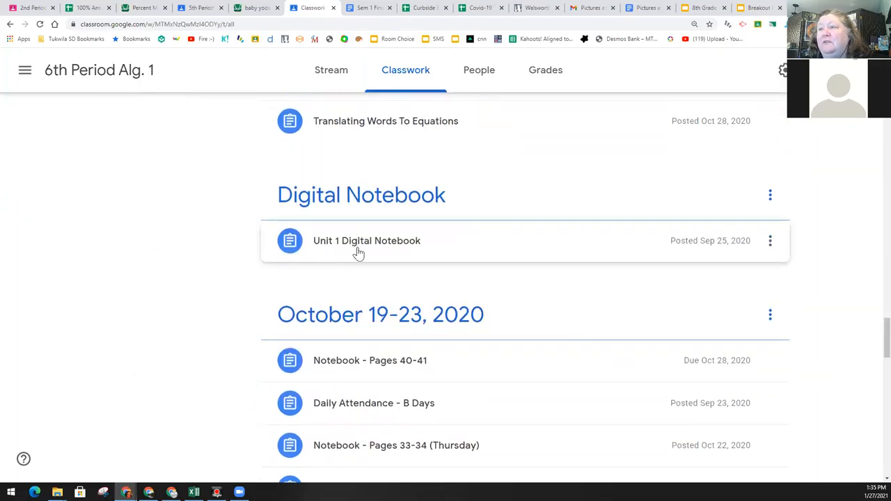
{"action": "left_click", "coordinate": [368, 239]}
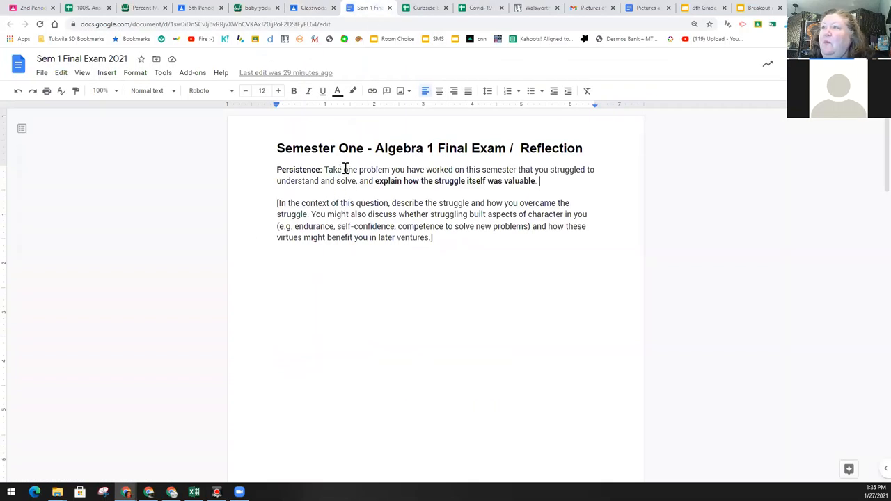
Step: Highlight the Persistence phrase about a problem you struggled with, then return to the first page
{"action": "left_click_drag", "start_coordinate": [343, 169], "coordinate": [583, 170]}
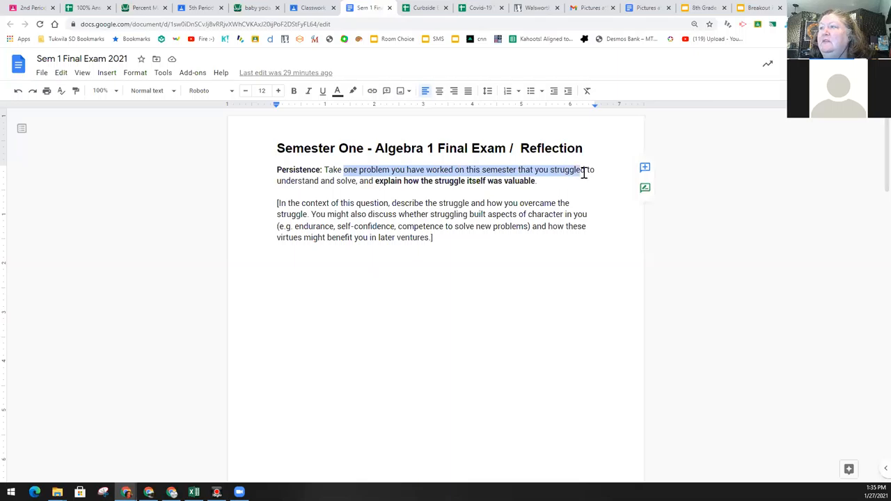
{"action": "mouse_move", "coordinate": [341, 180]}
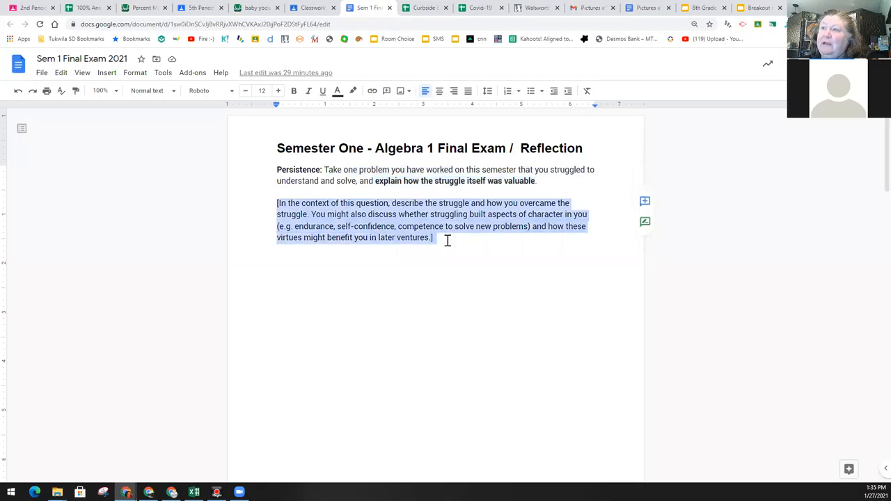
{"action": "mouse_move", "coordinate": [253, 361]}
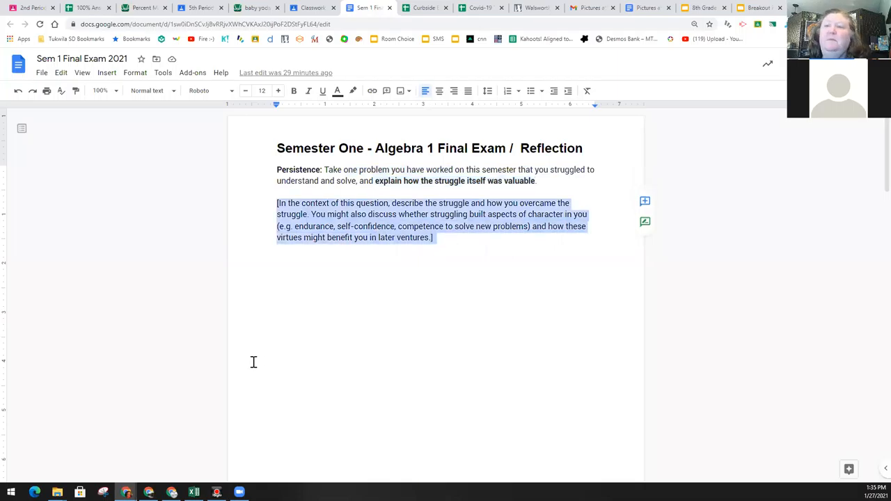
{"action": "mouse_move", "coordinate": [393, 303]}
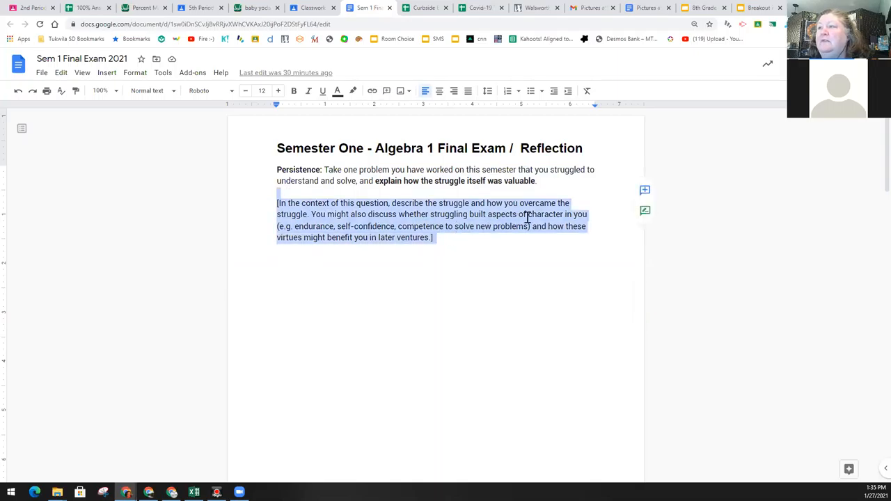
{"action": "mouse_move", "coordinate": [306, 220]}
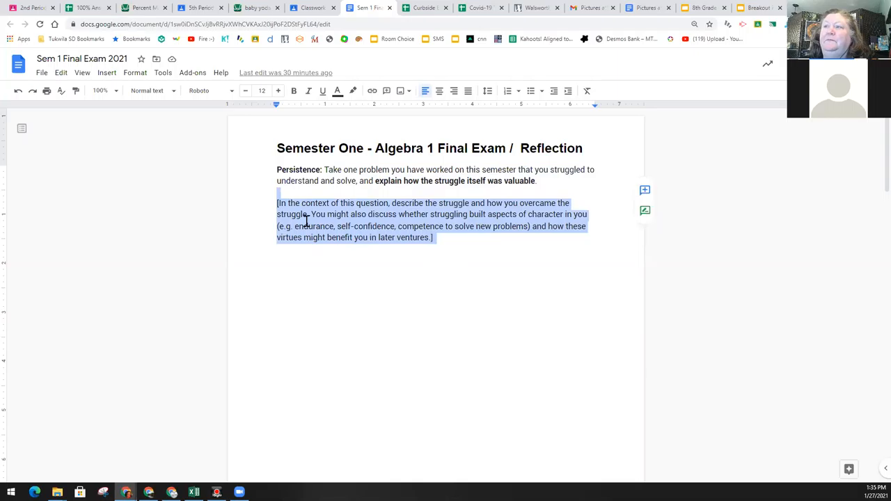
{"action": "mouse_move", "coordinate": [309, 216]}
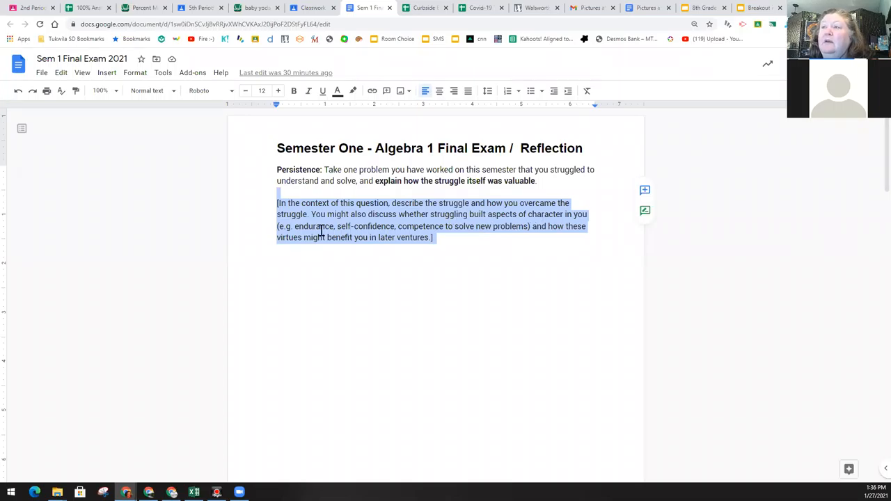
{"action": "mouse_move", "coordinate": [417, 234]}
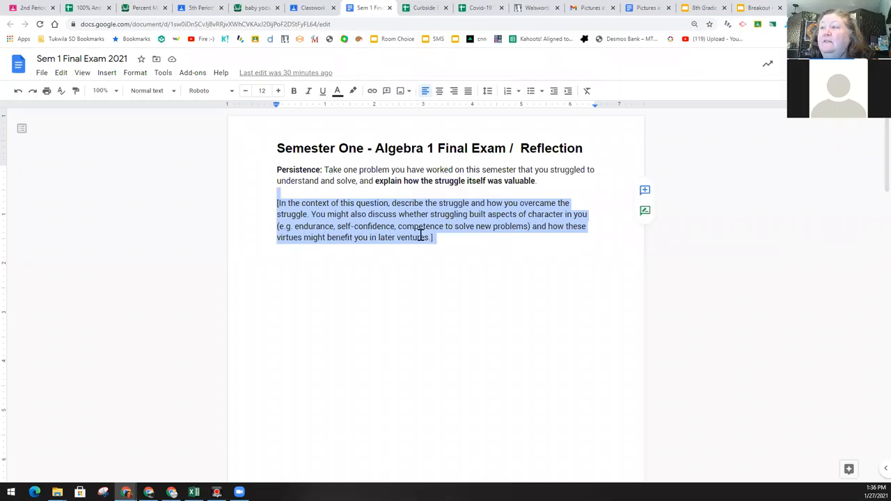
{"action": "mouse_move", "coordinate": [579, 239]}
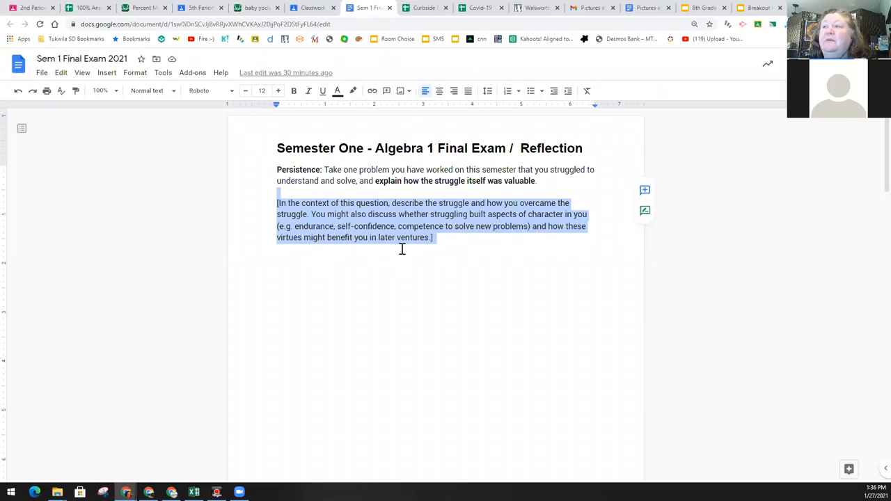
{"action": "left_click", "coordinate": [434, 237]}
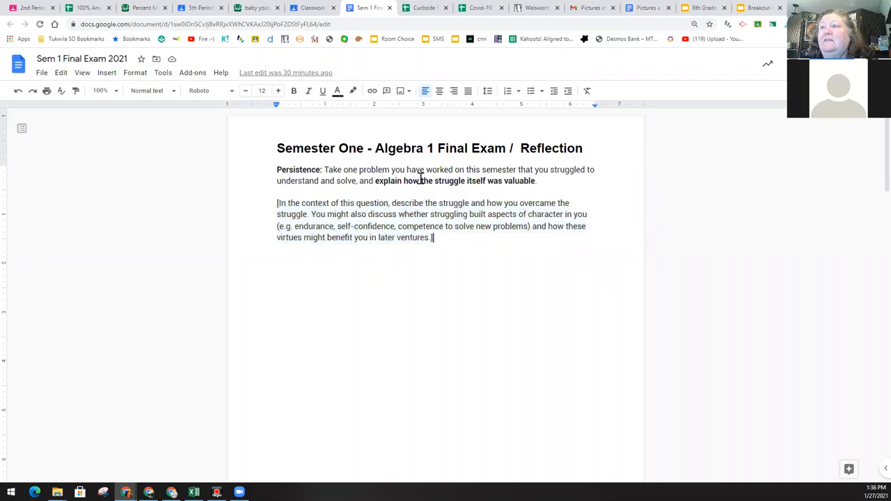
{"action": "left_click_drag", "start_coordinate": [375, 180], "coordinate": [536, 181]}
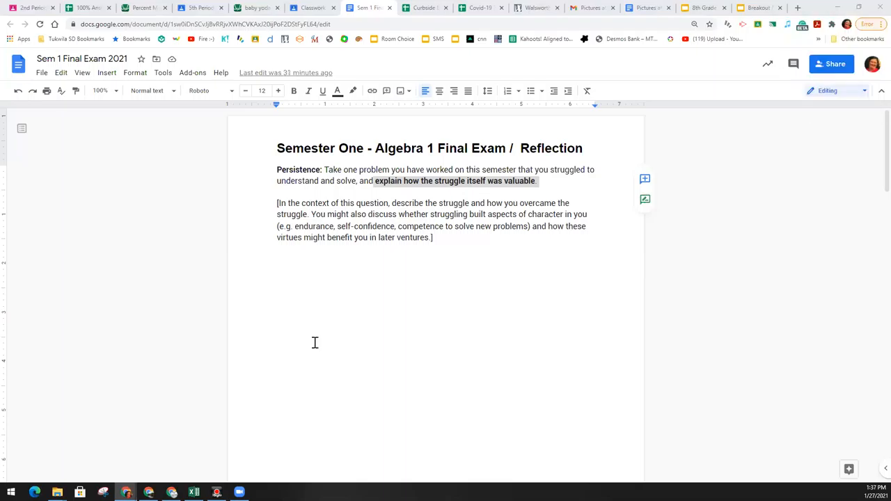
Step: Bring up the Curiosity prompt and pick out the phrase 'describe why this is an interesting question'
{"action": "scroll", "scroll_direction": "down", "scroll_amount": 3}
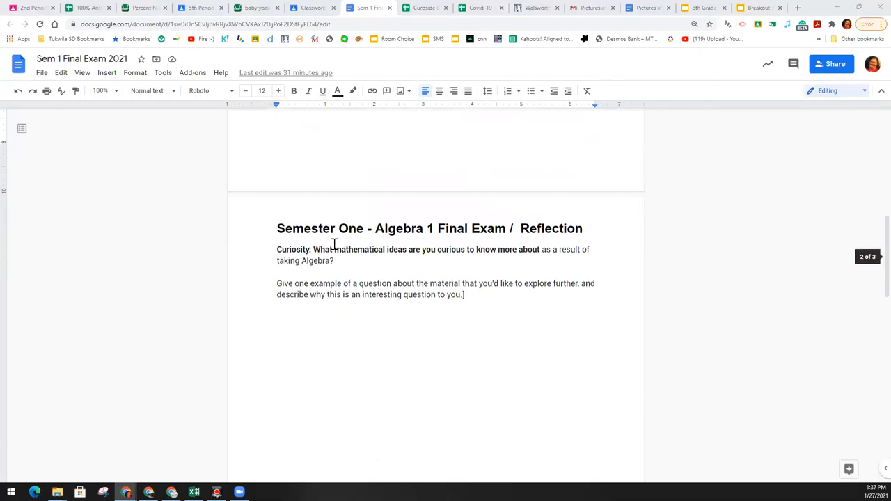
{"action": "scroll", "scroll_direction": "up", "scroll_amount": 3}
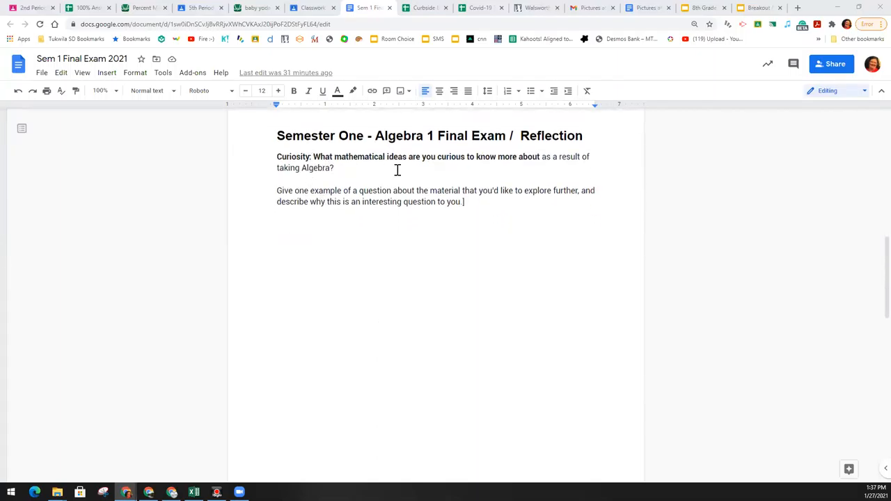
{"action": "mouse_move", "coordinate": [515, 164]}
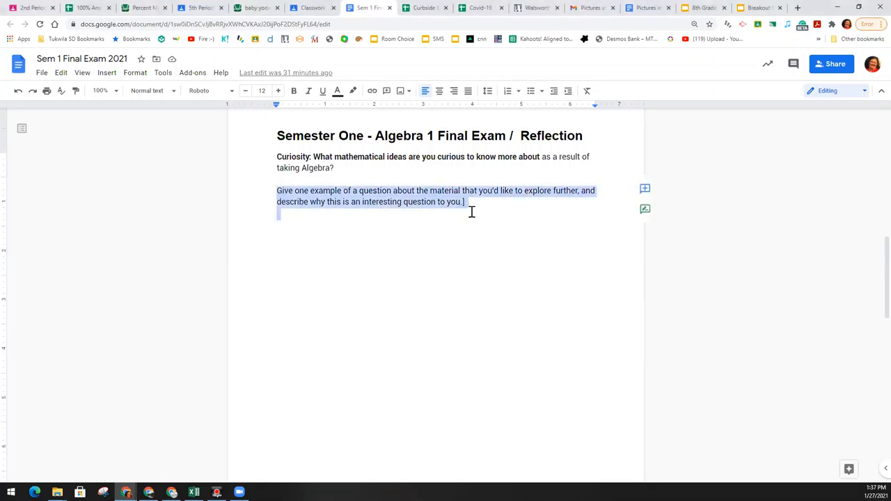
{"action": "mouse_move", "coordinate": [405, 233]}
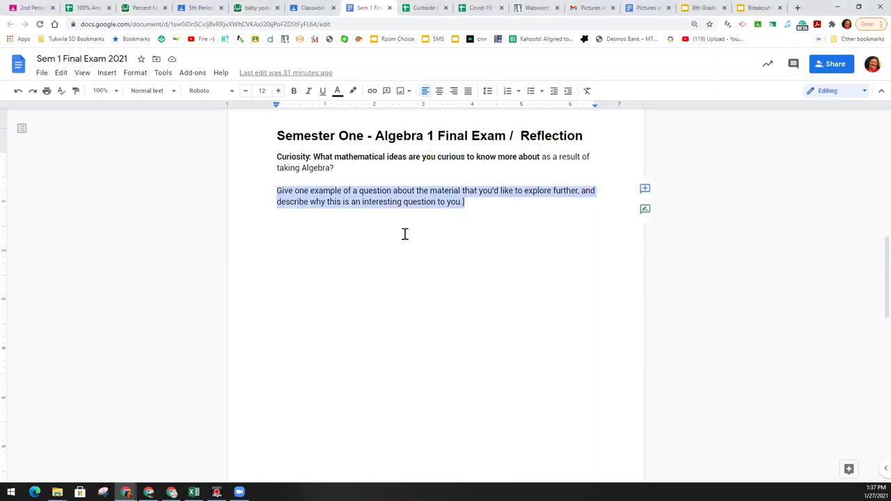
{"action": "mouse_move", "coordinate": [354, 211]}
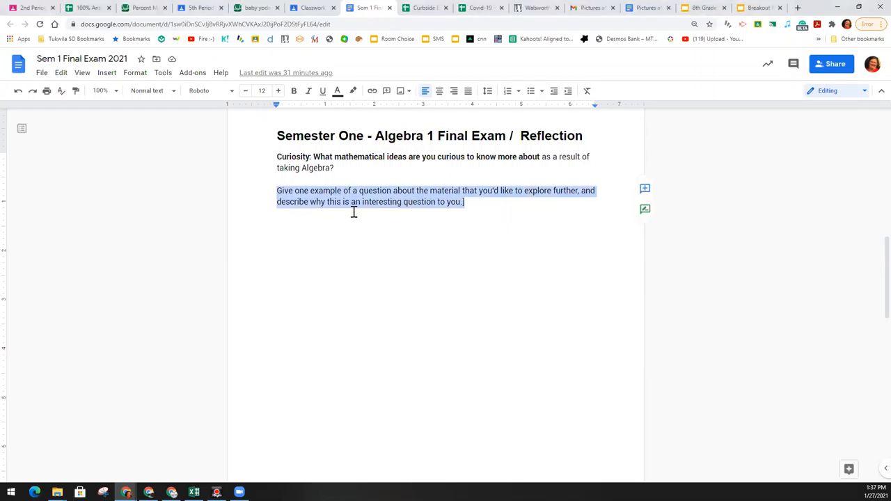
{"action": "mouse_move", "coordinate": [429, 242]}
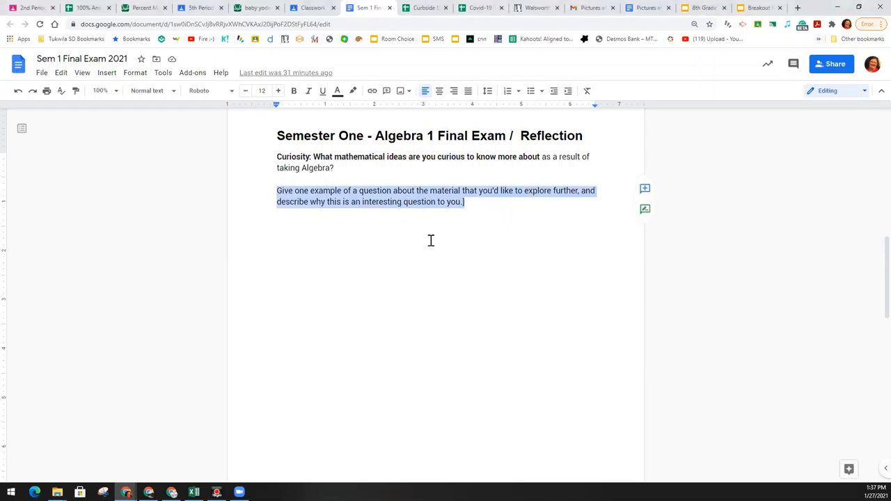
{"action": "left_click", "coordinate": [279, 237]}
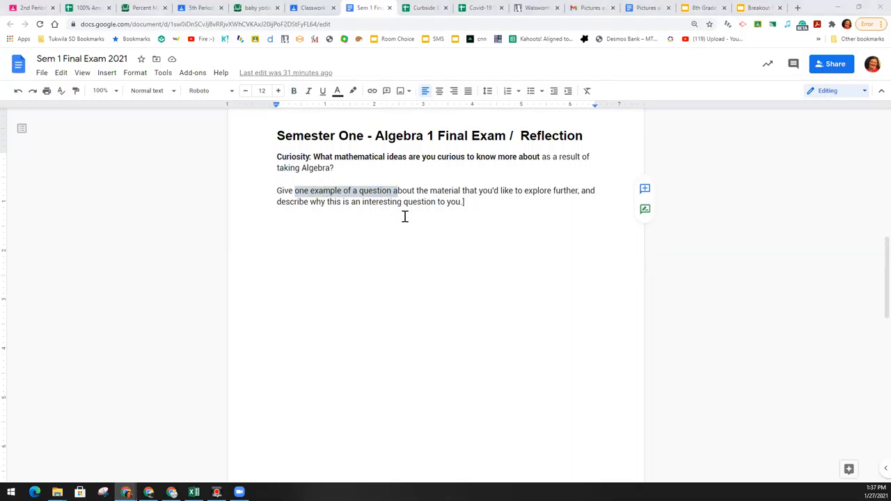
{"action": "scroll", "scroll_direction": "down", "scroll_amount": 3}
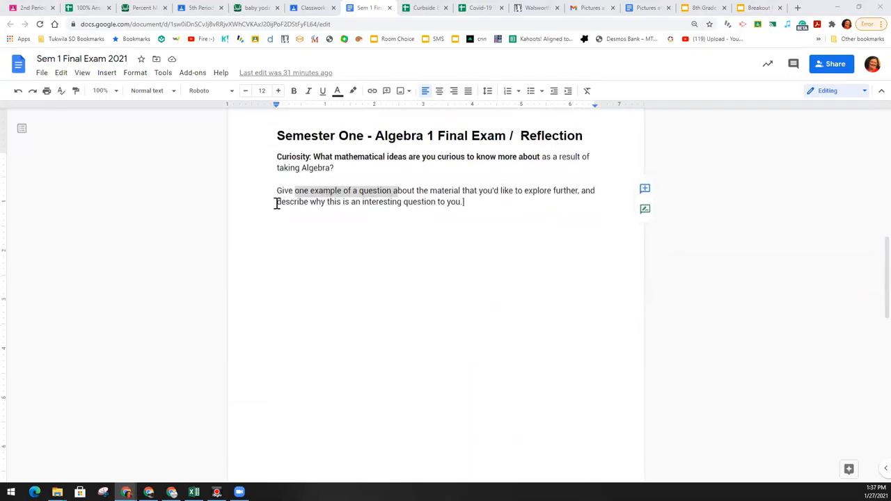
{"action": "left_click_drag", "start_coordinate": [276, 202], "coordinate": [398, 202]}
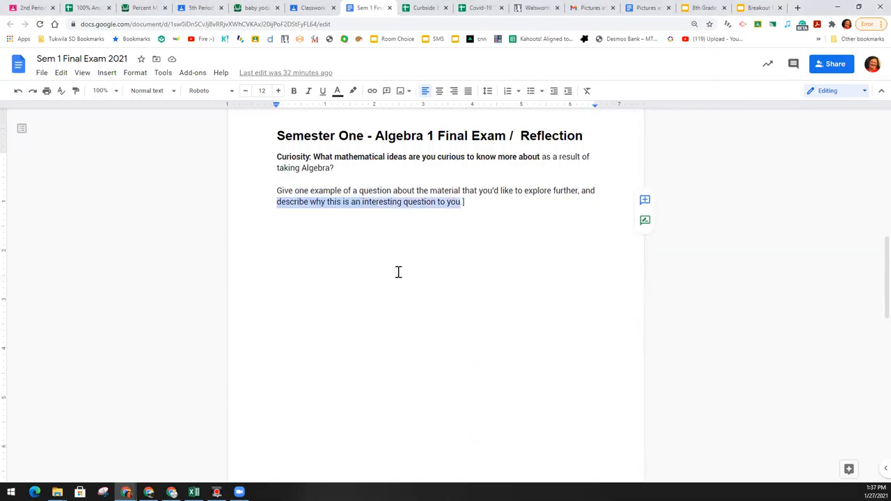
{"action": "mouse_move", "coordinate": [353, 312]}
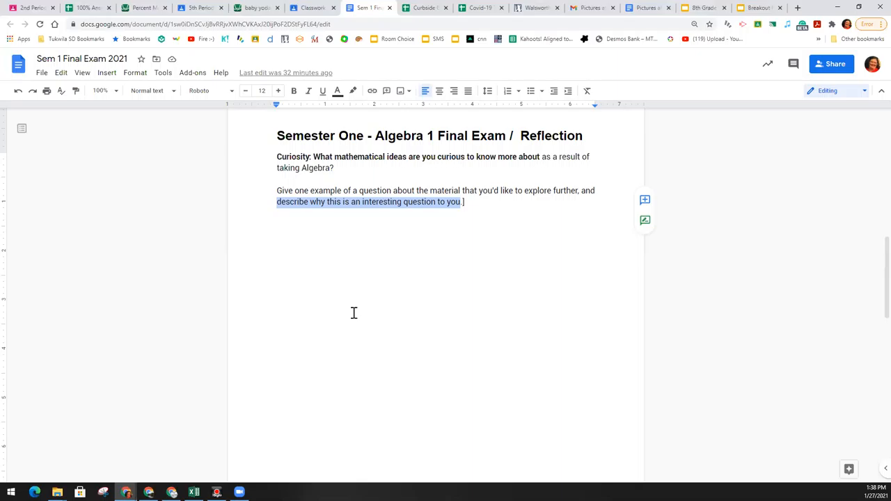
Step: Bring up the Creativity prompt on page 3 and clear the selection on its bracketed example
{"action": "scroll", "scroll_direction": "down", "scroll_amount": 3}
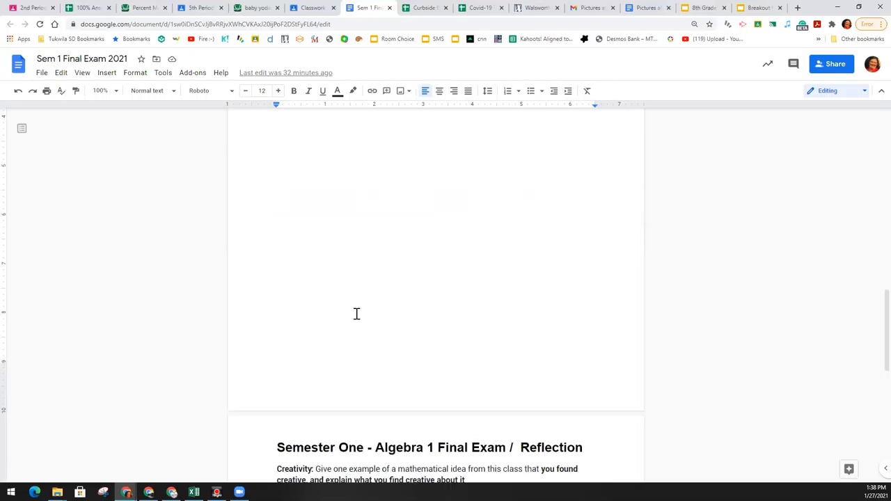
{"action": "scroll", "scroll_direction": "down", "scroll_amount": 3}
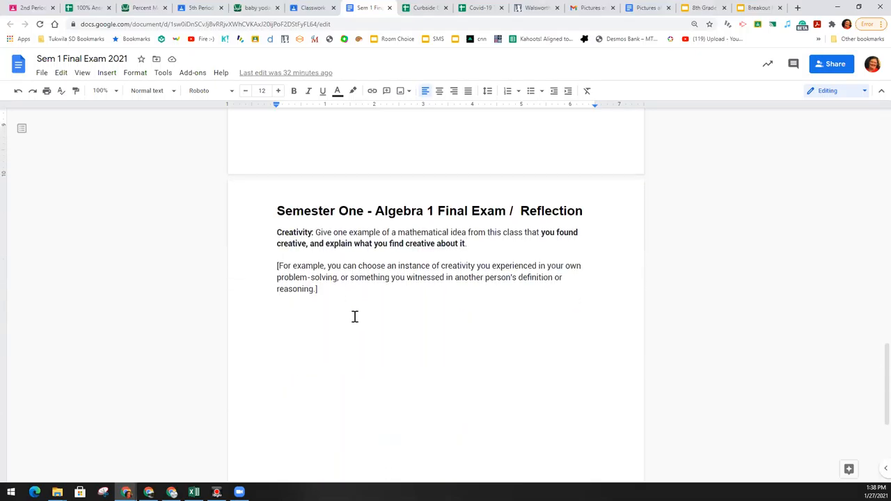
{"action": "scroll", "scroll_direction": "up", "scroll_amount": 3}
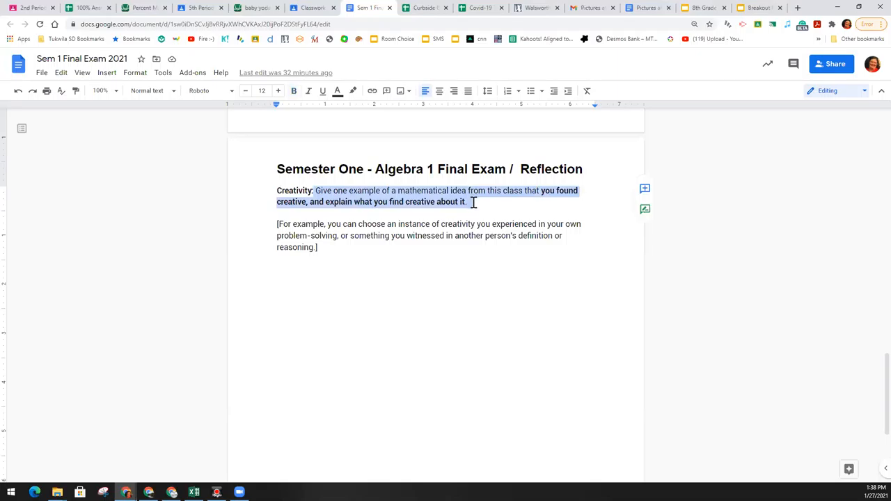
{"action": "mouse_move", "coordinate": [388, 208]}
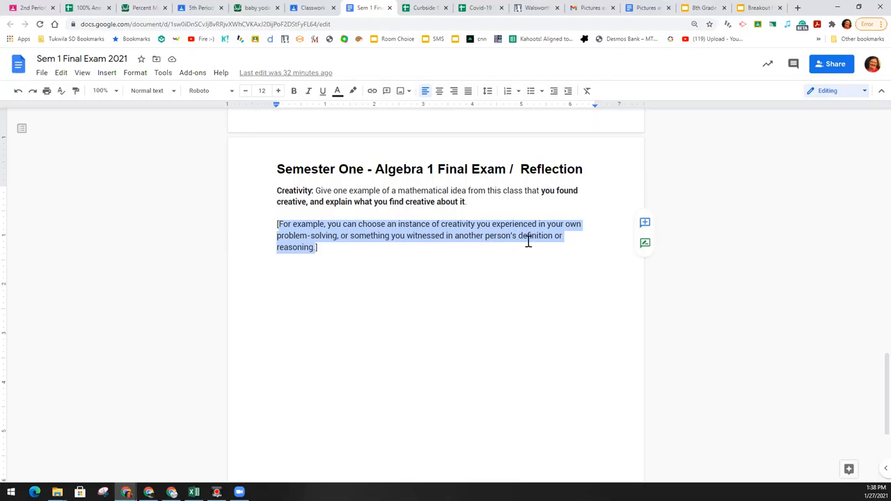
{"action": "mouse_move", "coordinate": [334, 306]}
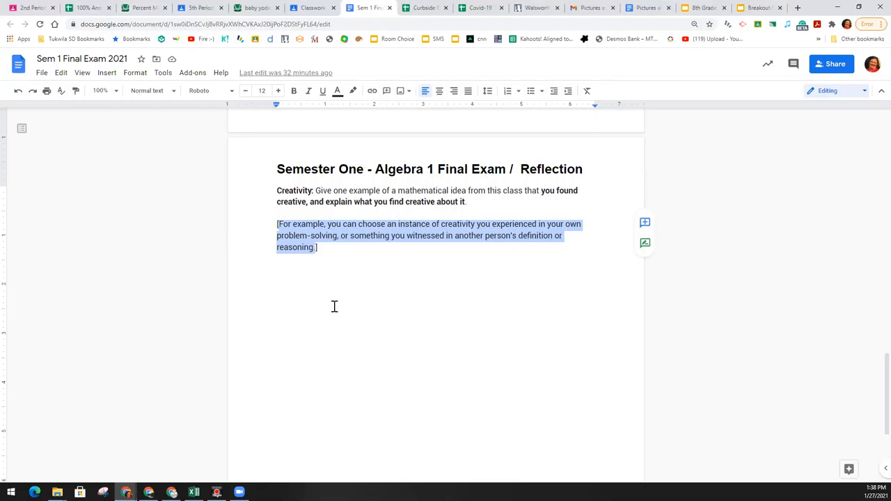
{"action": "left_click", "coordinate": [337, 295]}
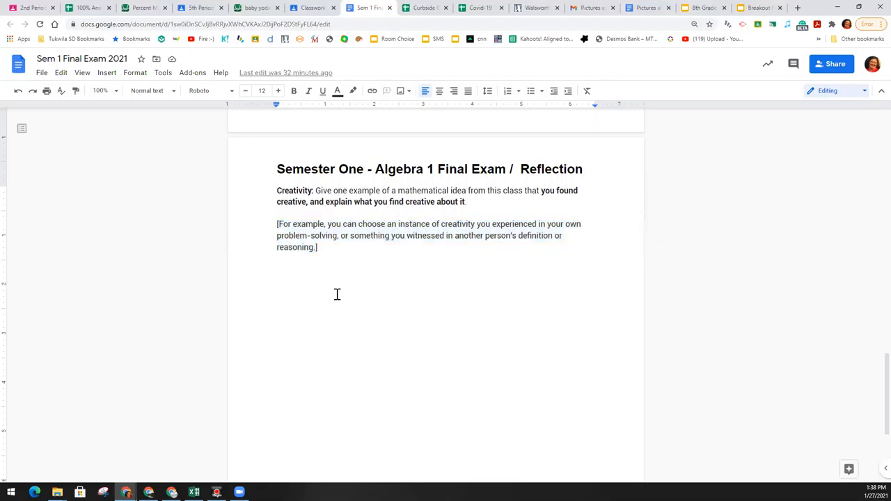
Step: Leave the doc at its Persistence prompt and switch to the Breakout Room Choice slides
{"action": "scroll", "scroll_direction": "down", "scroll_amount": 3}
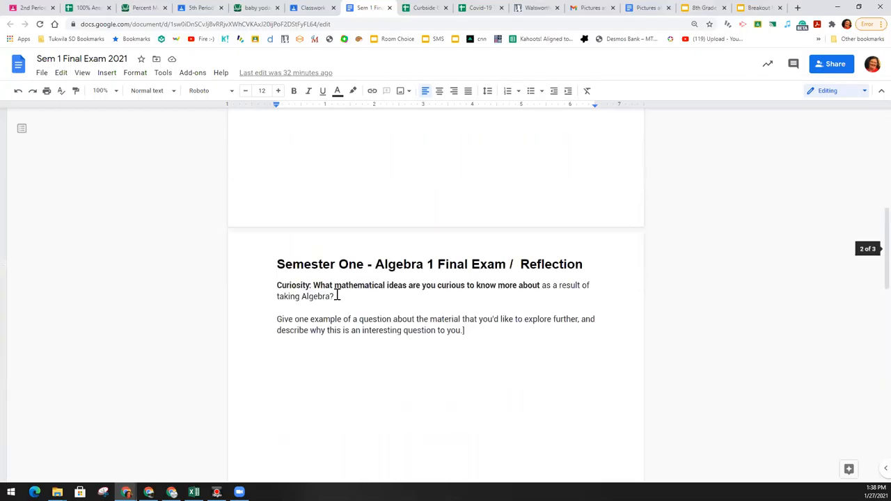
{"action": "scroll", "scroll_direction": "up", "scroll_amount": 3}
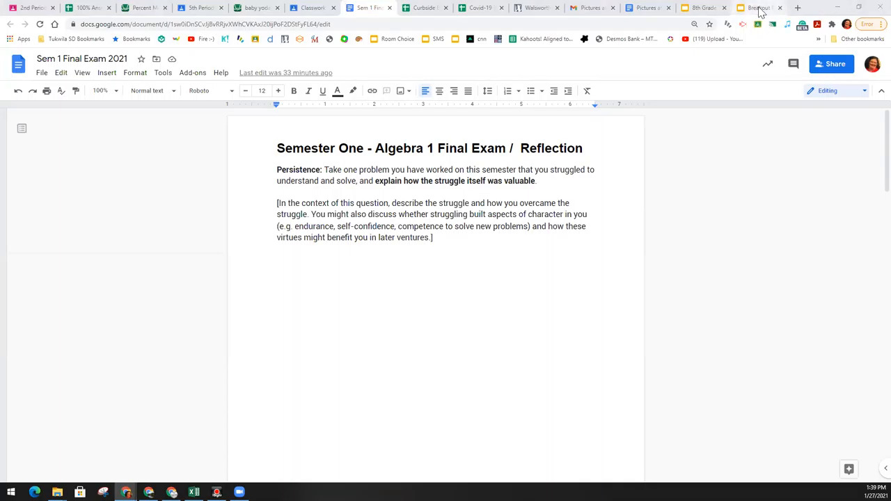
{"action": "mouse_move", "coordinate": [758, 9]}
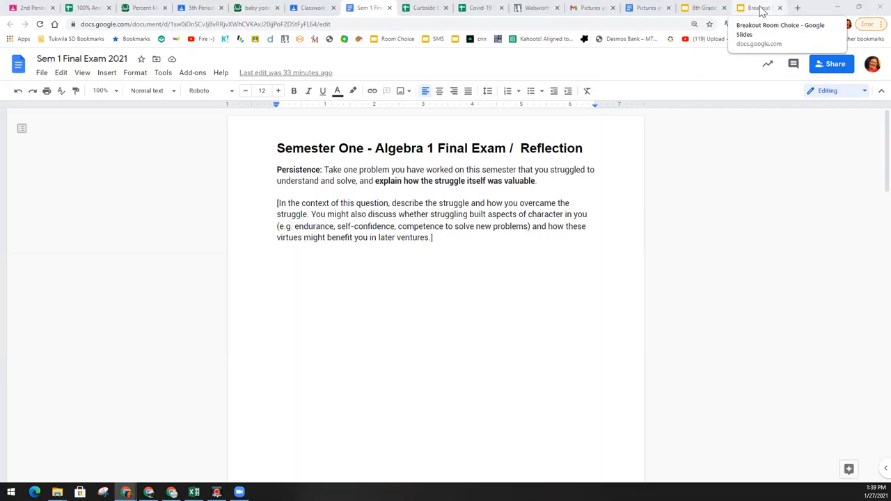
{"action": "left_click", "coordinate": [759, 9]}
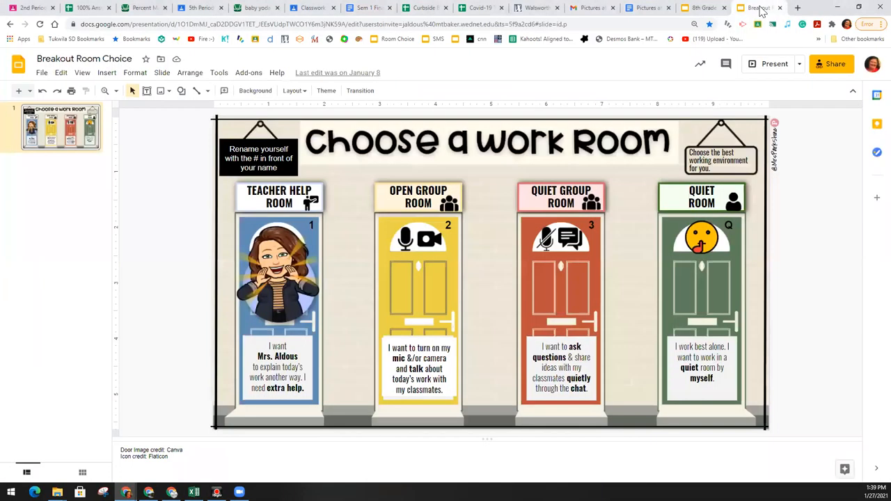